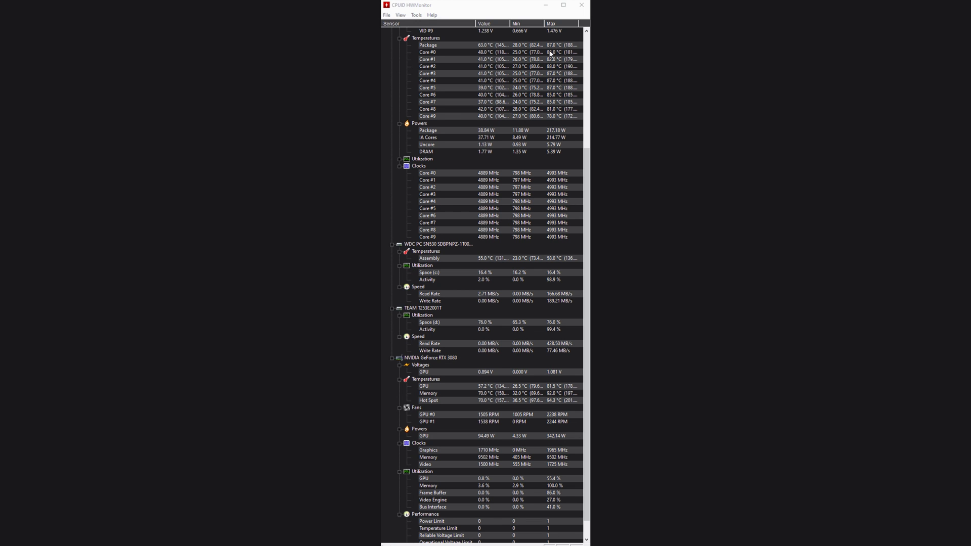
mouse_move(556, 53)
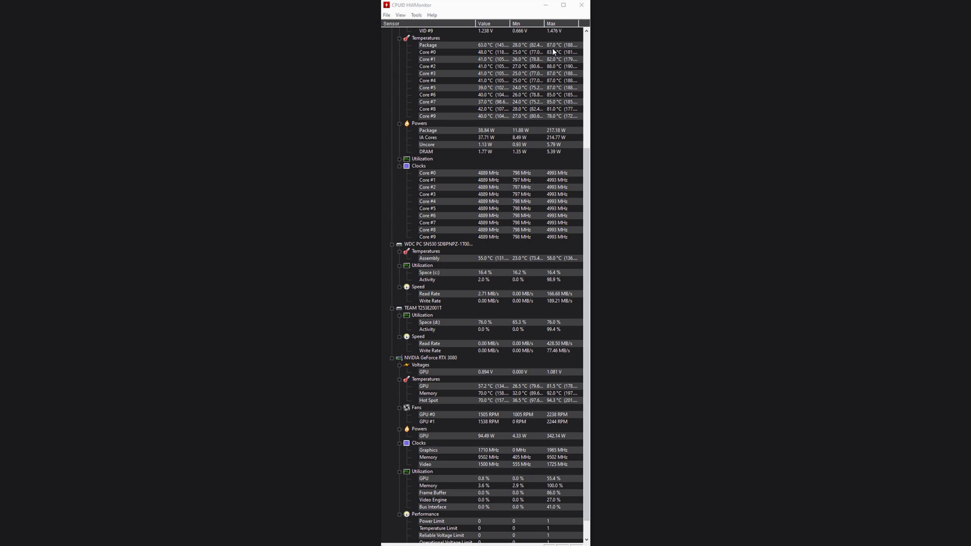
mouse_move(555, 70)
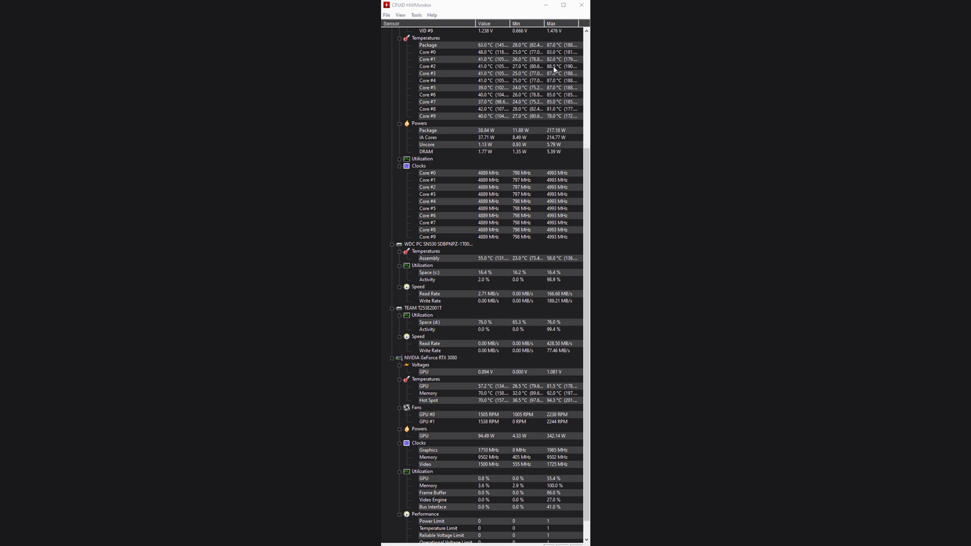
mouse_move(560, 414)
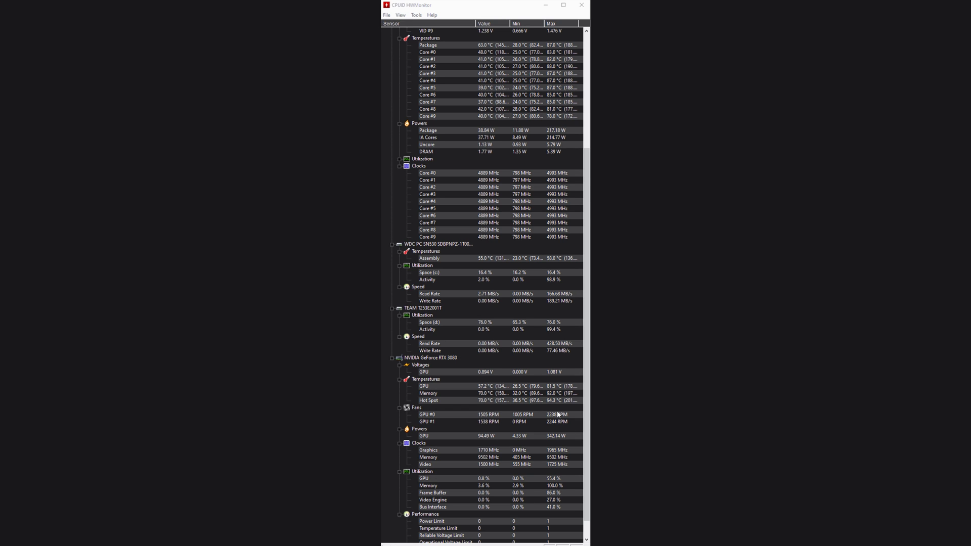
mouse_move(553, 391)
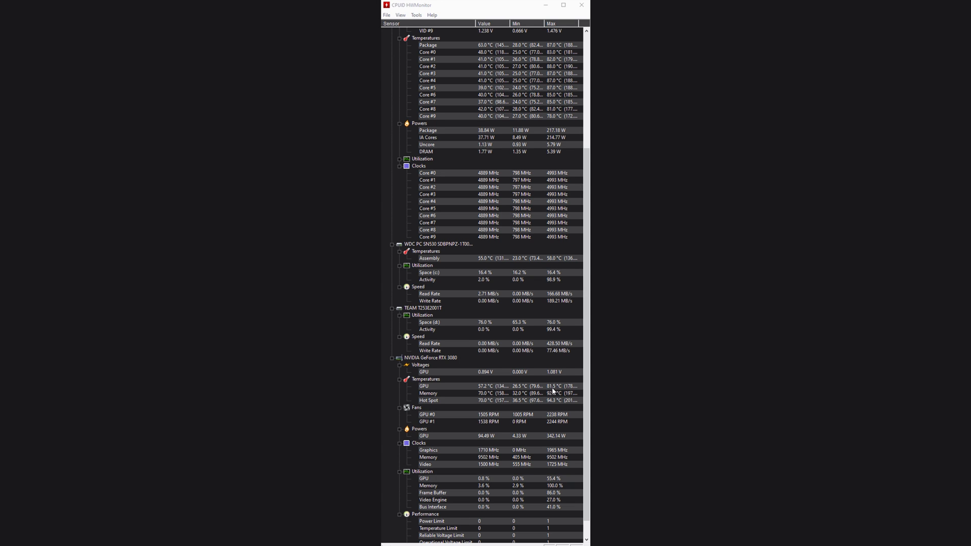
mouse_move(562, 387)
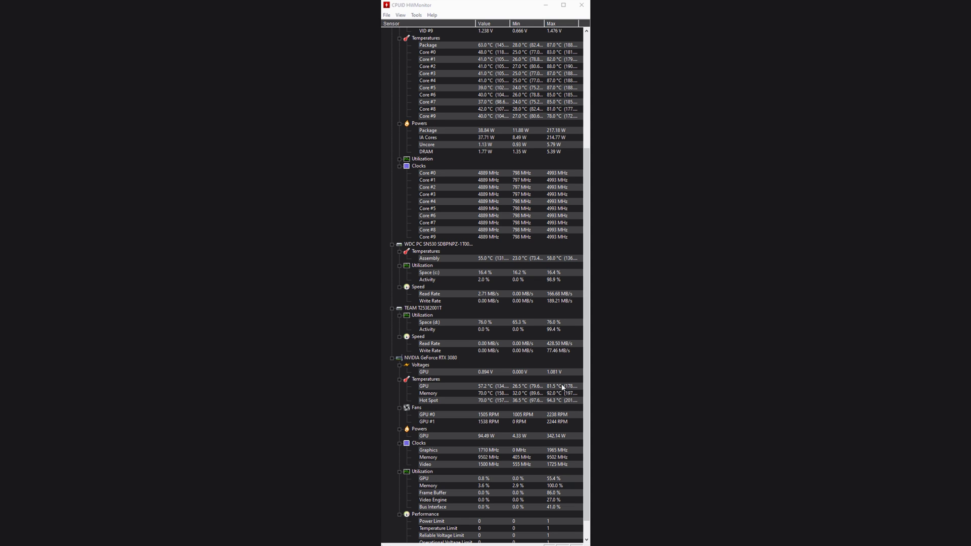
mouse_move(563, 384)
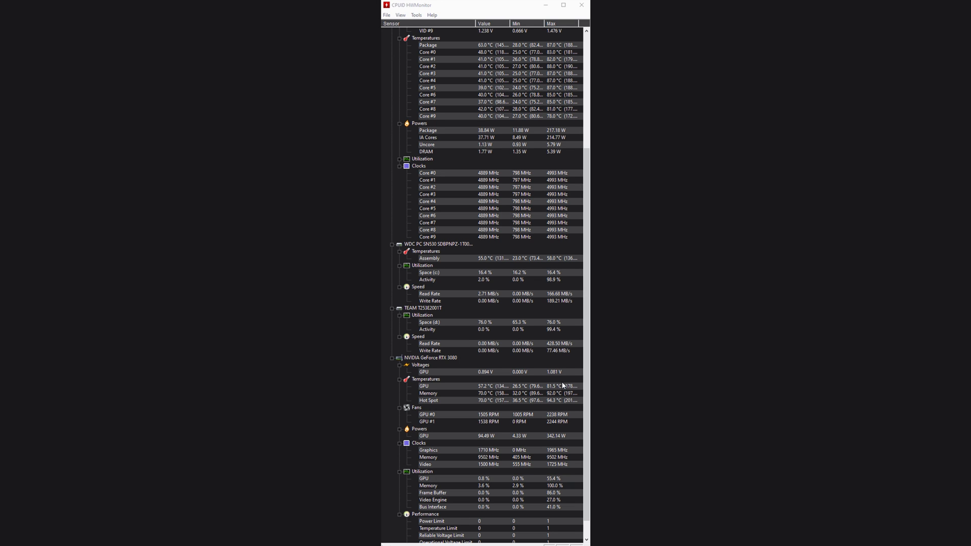
mouse_move(559, 389)
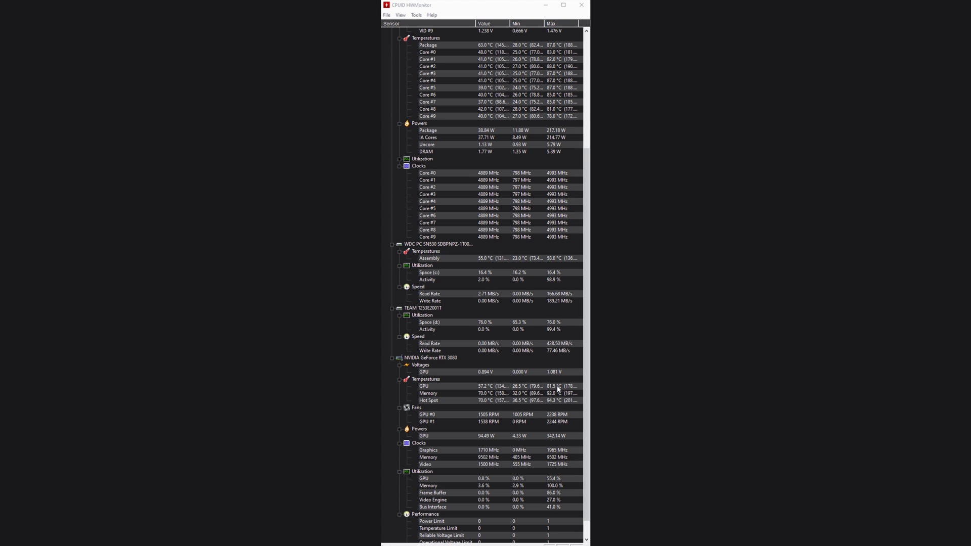
mouse_move(556, 399)
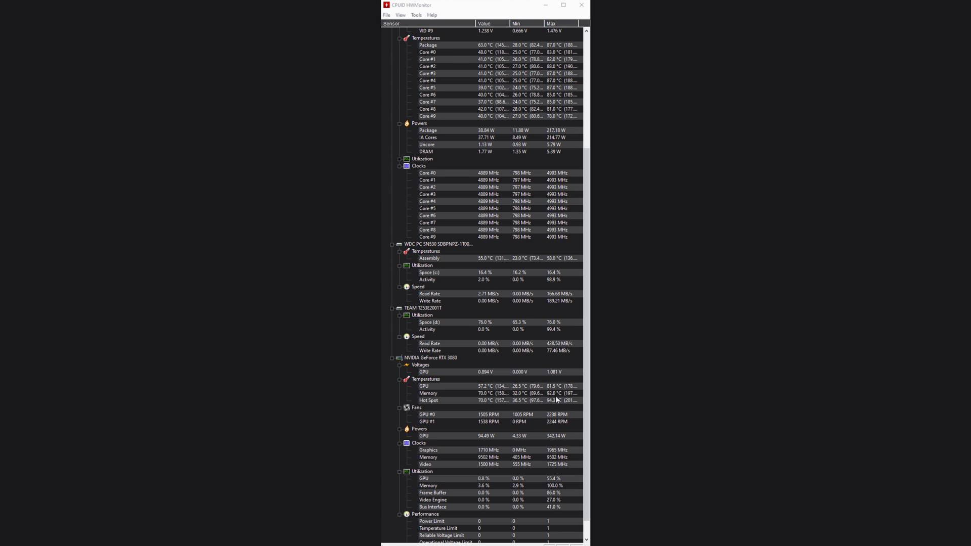
mouse_move(552, 398)
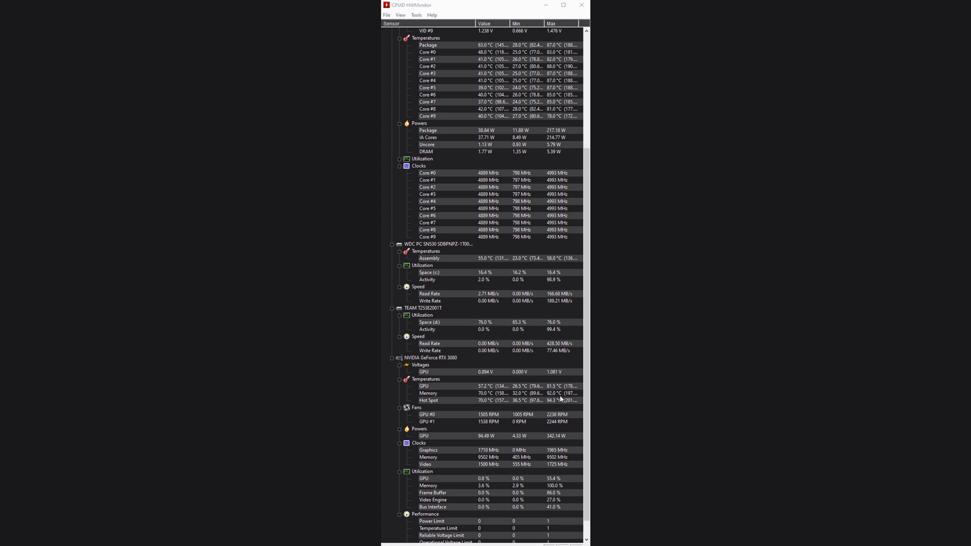
mouse_move(554, 409)
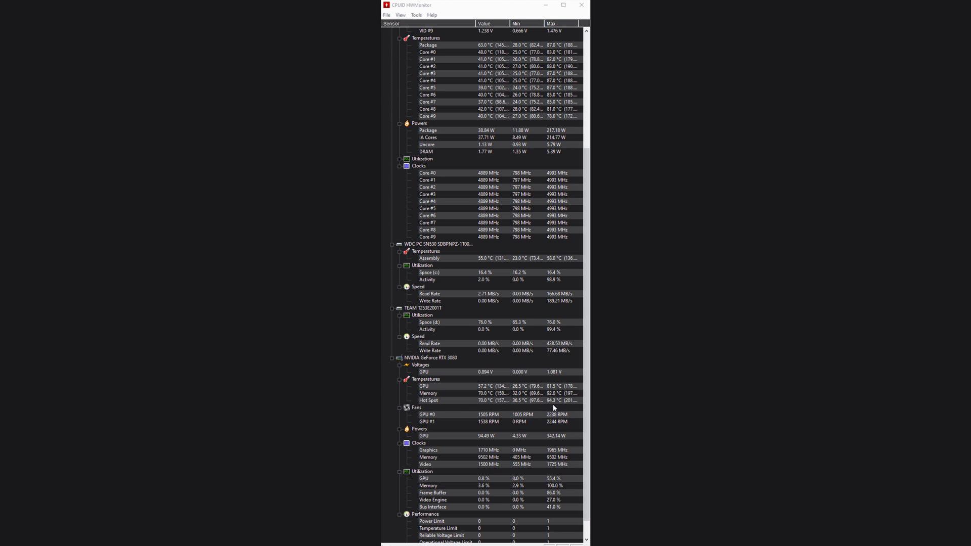
mouse_move(560, 405)
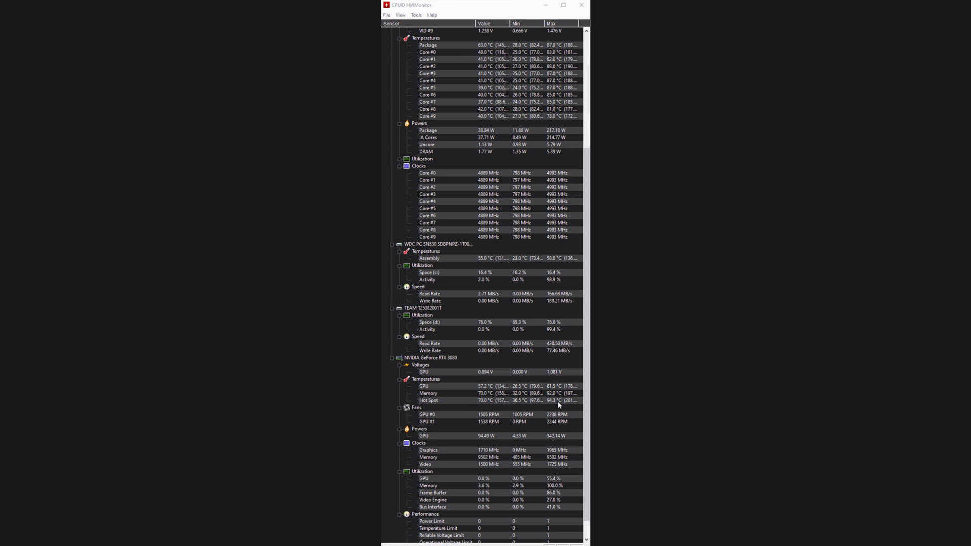
mouse_move(559, 405)
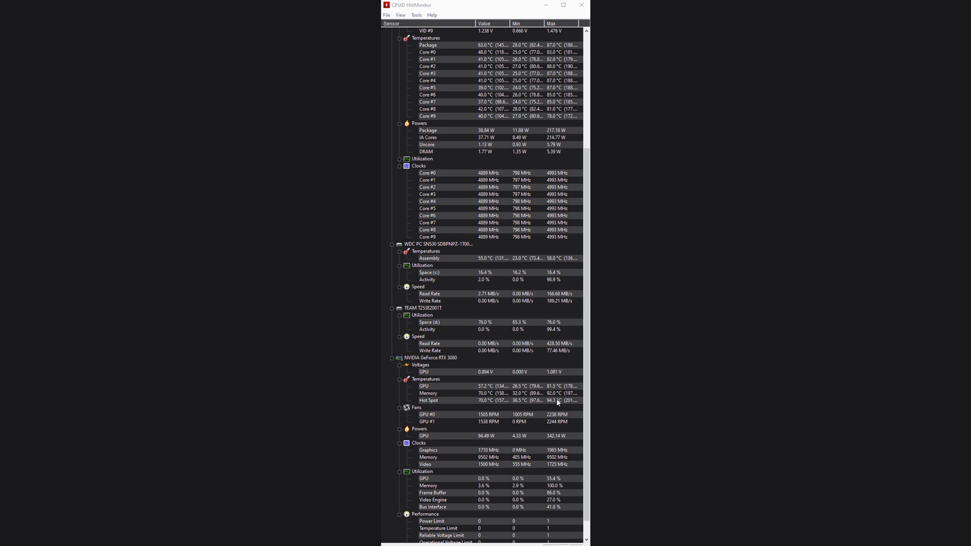
mouse_move(555, 392)
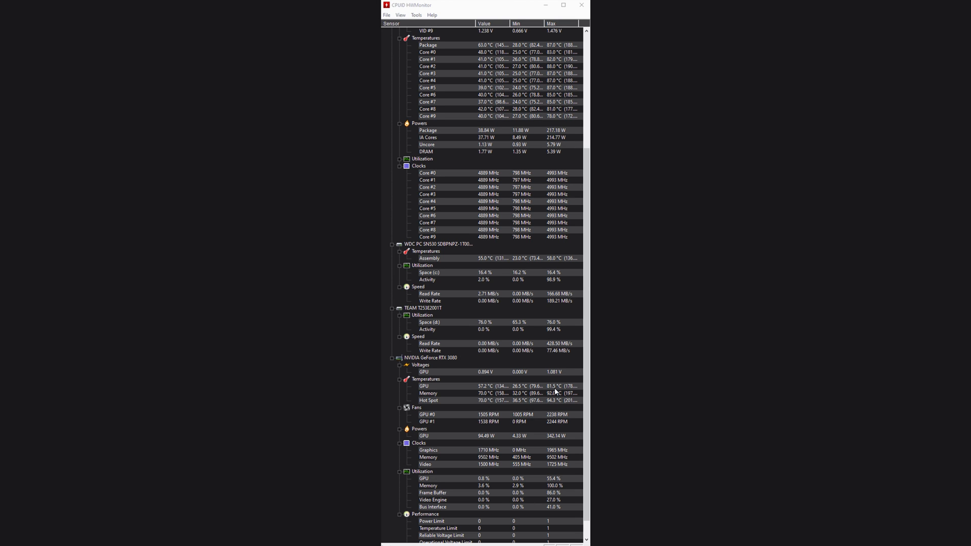
mouse_move(554, 402)
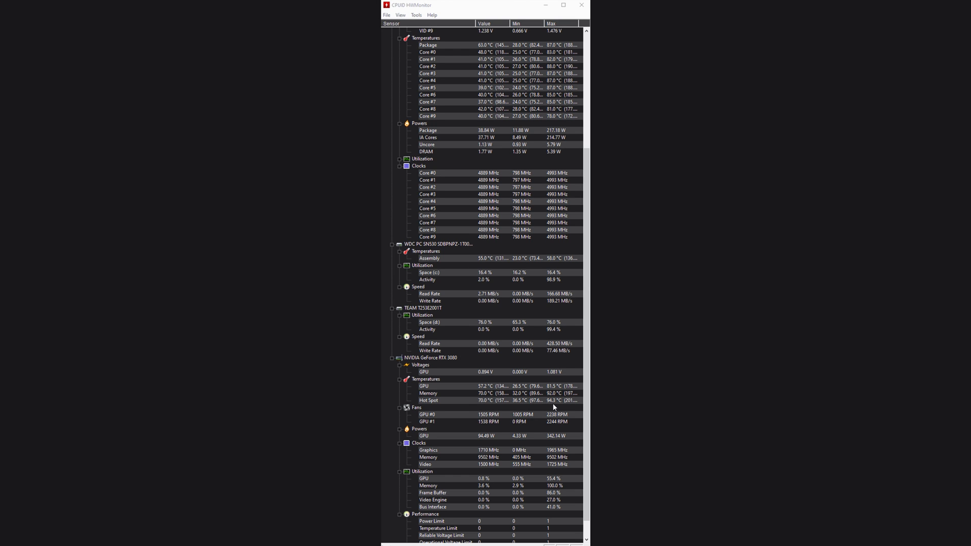
mouse_move(556, 406)
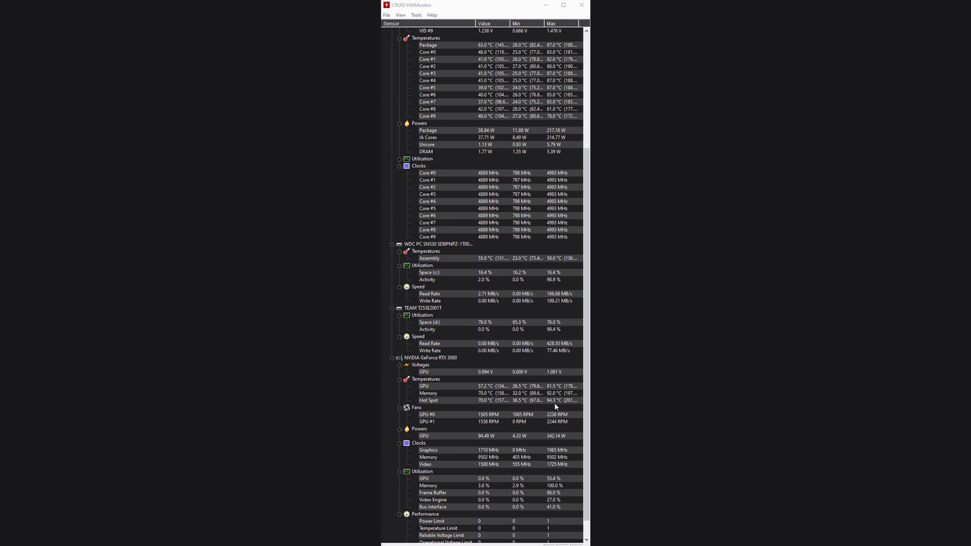
mouse_move(546, 393)
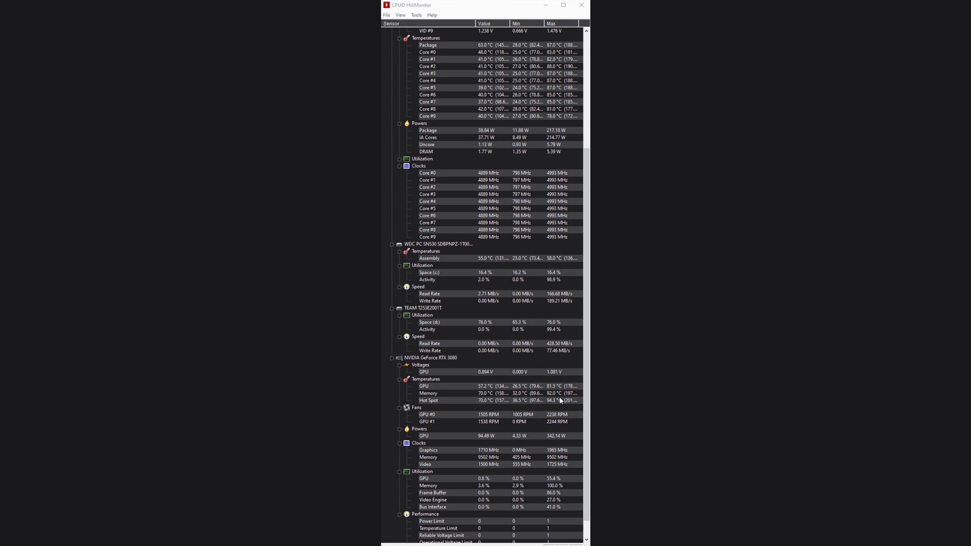
mouse_move(558, 405)
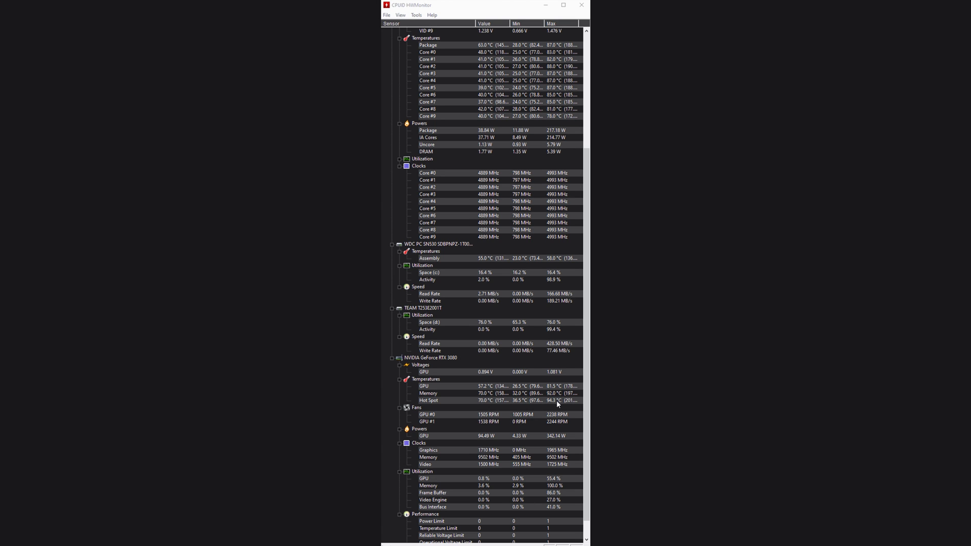
mouse_move(562, 406)
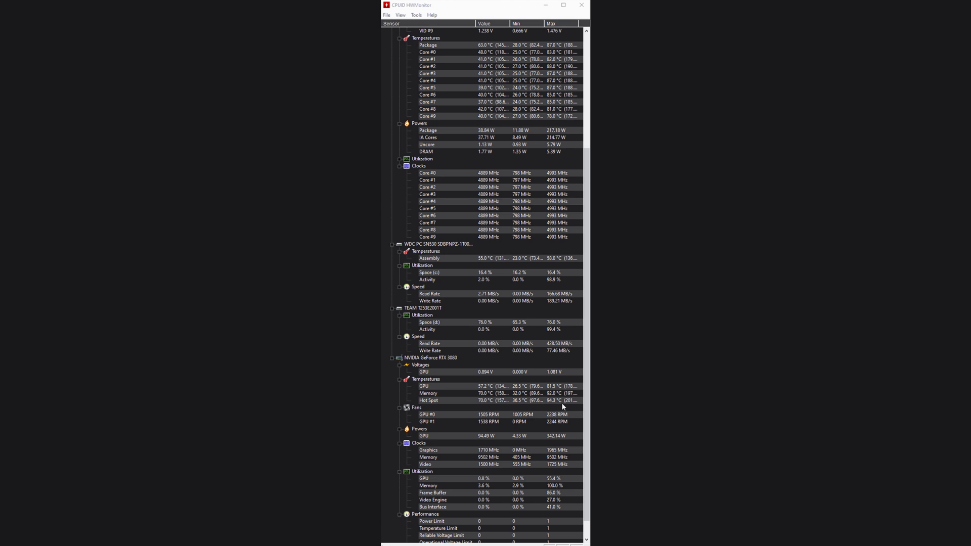
mouse_move(540, 404)
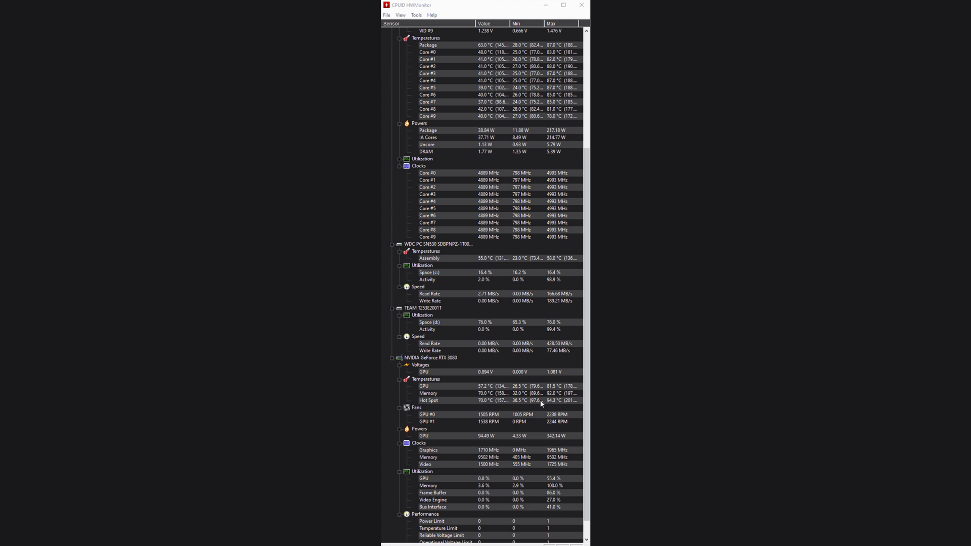
mouse_move(559, 402)
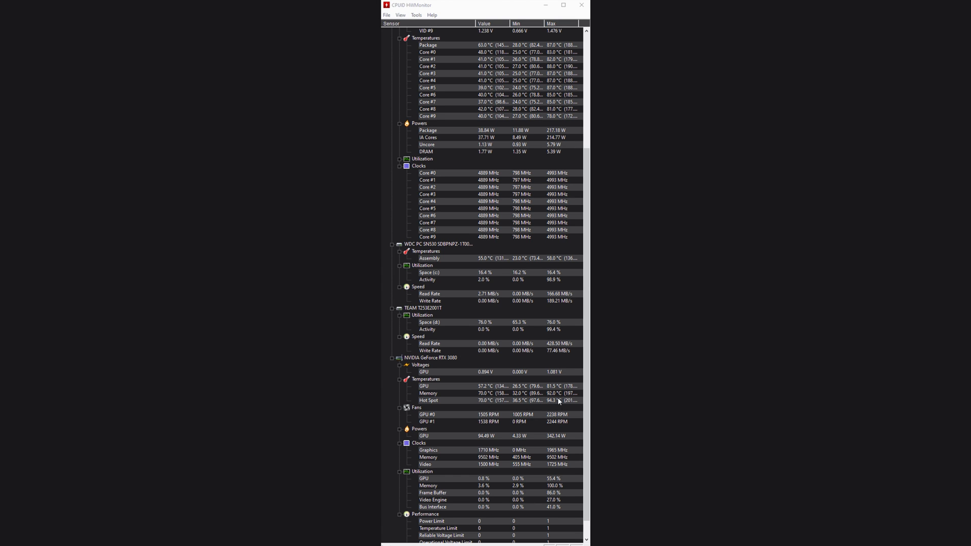
mouse_move(555, 400)
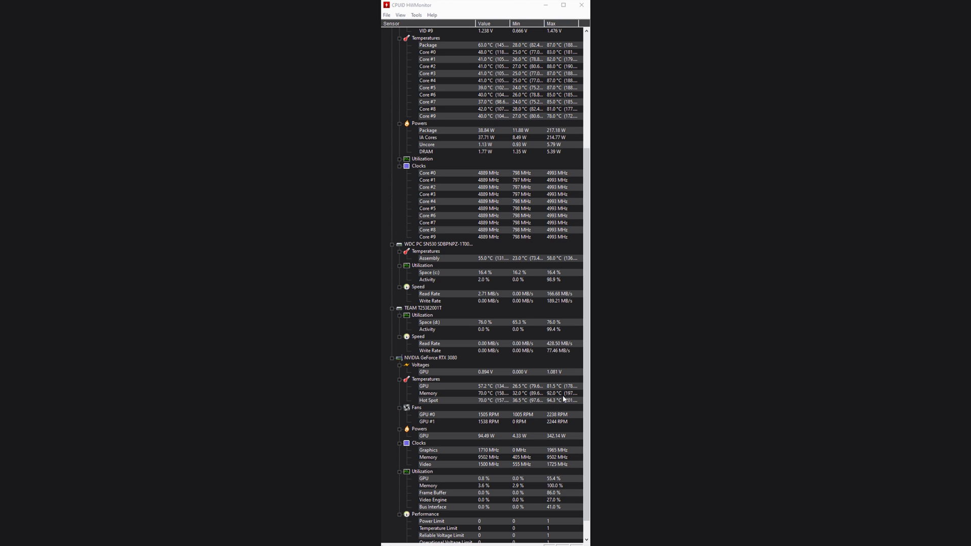
mouse_move(557, 406)
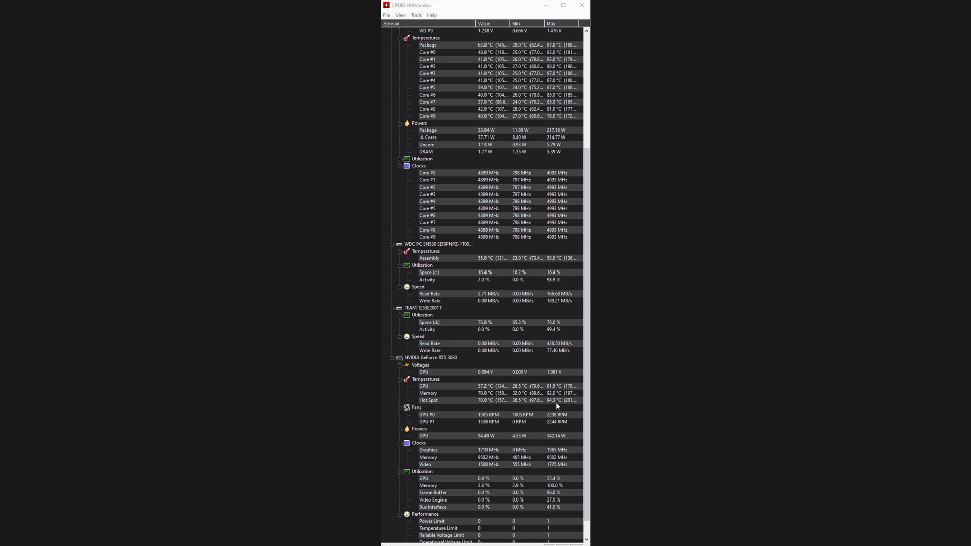
mouse_move(566, 407)
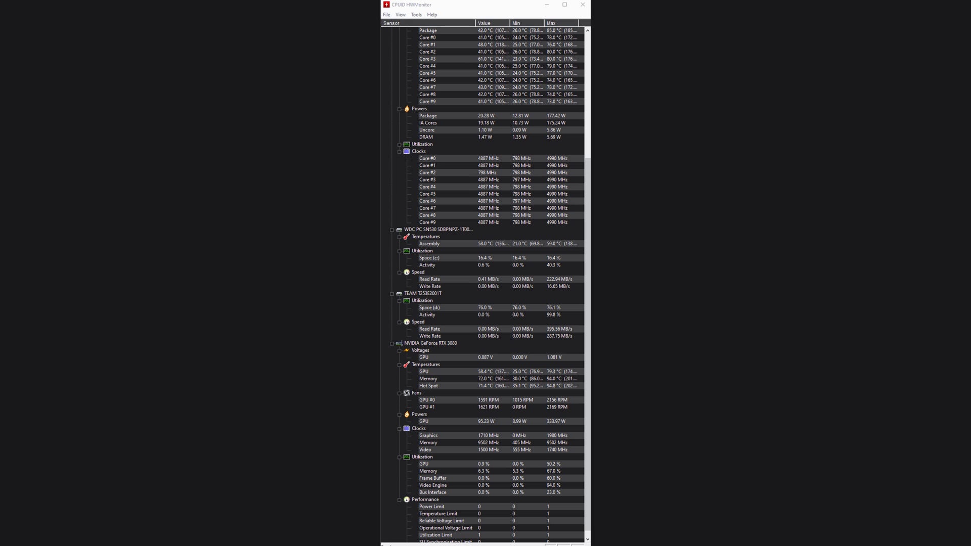
mouse_move(551, 379)
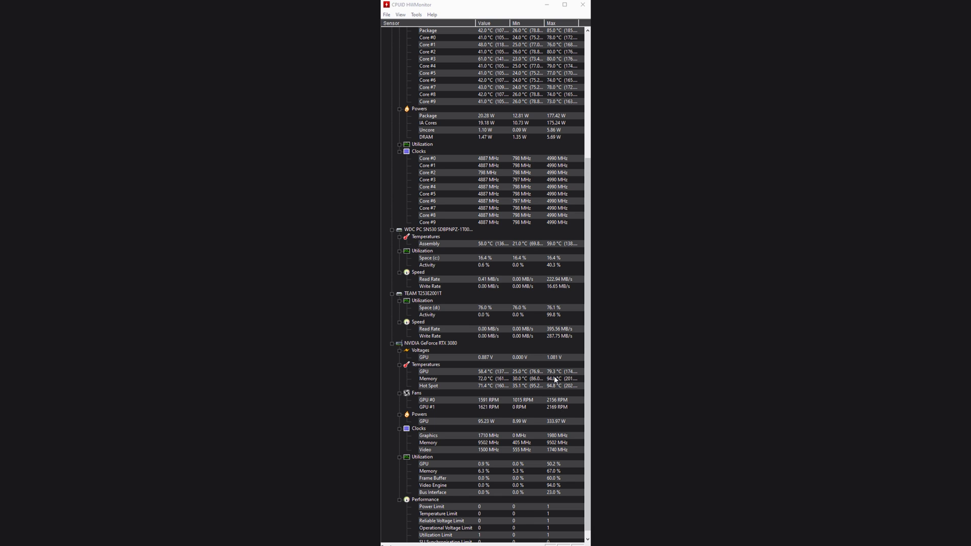
mouse_move(555, 384)
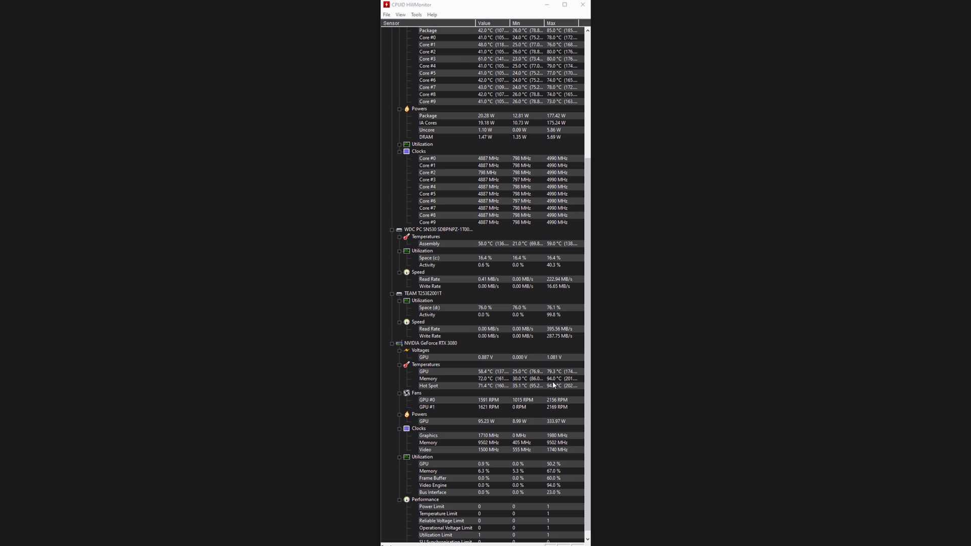
mouse_move(565, 391)
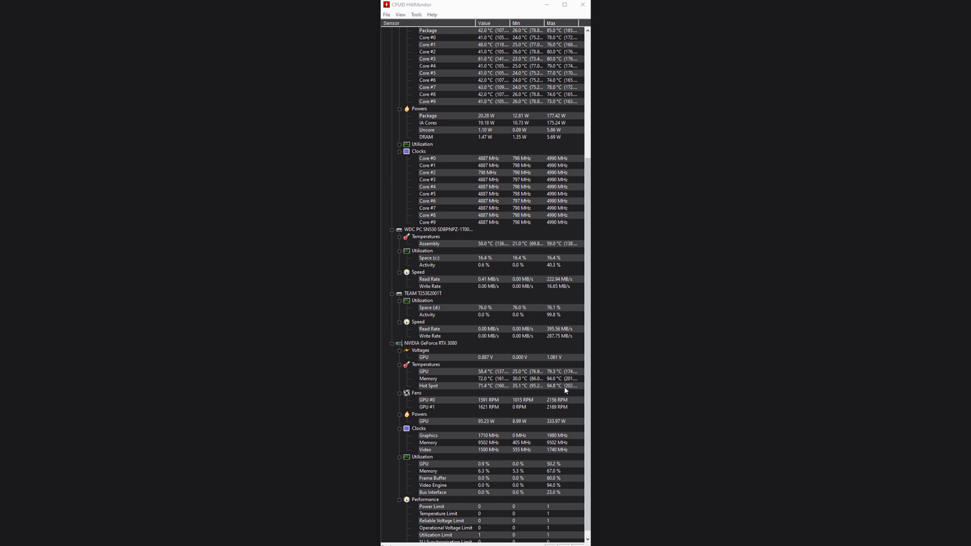
mouse_move(557, 390)
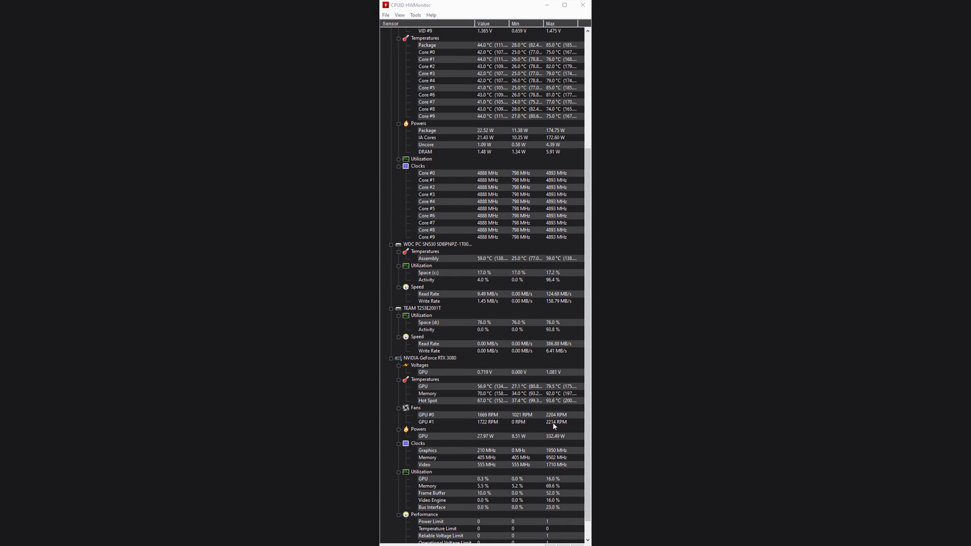
mouse_move(552, 424)
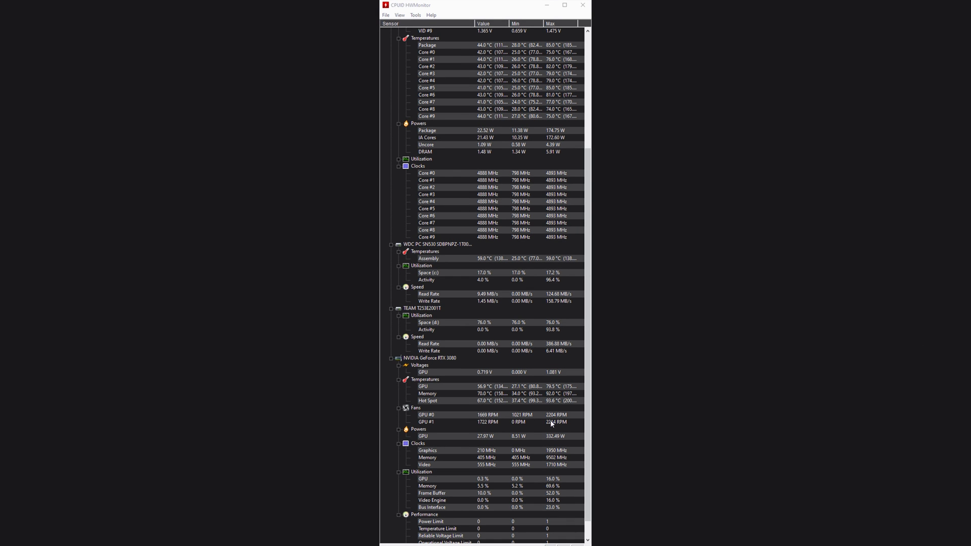
mouse_move(551, 398)
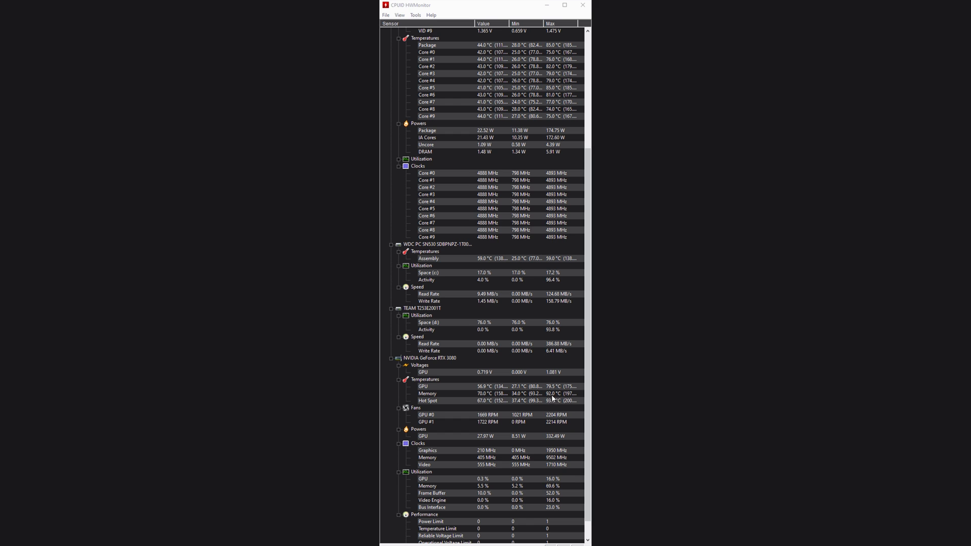
mouse_move(79, 282)
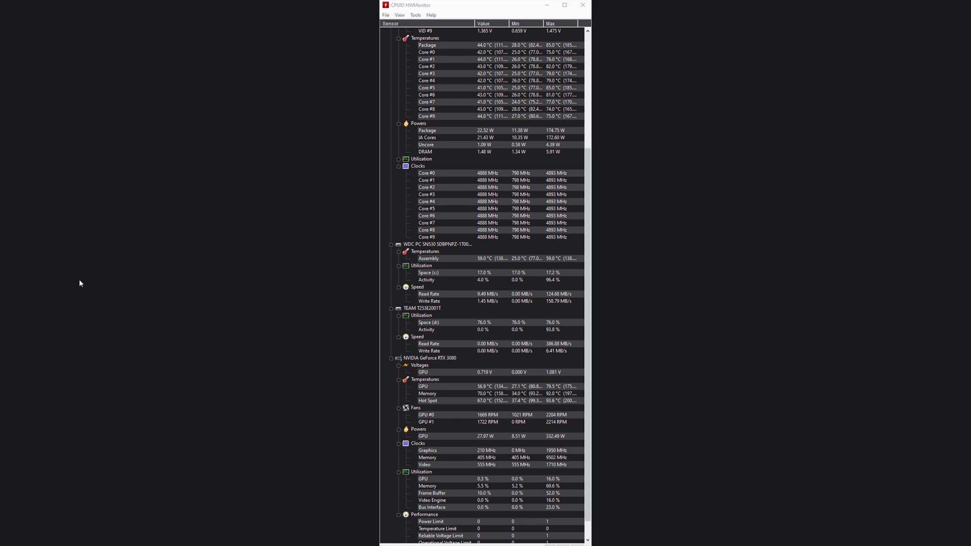